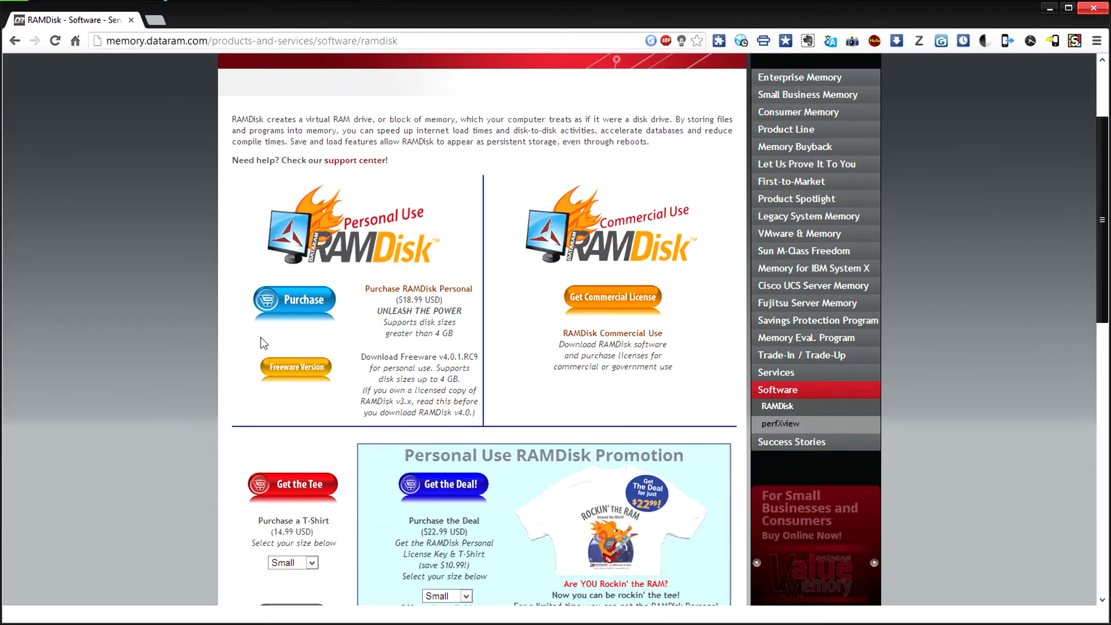
Step: Download the free personal-use RAMDisk installer to the desktop, declining the survey first
{"action": "left_click", "coordinate": [295, 367]}
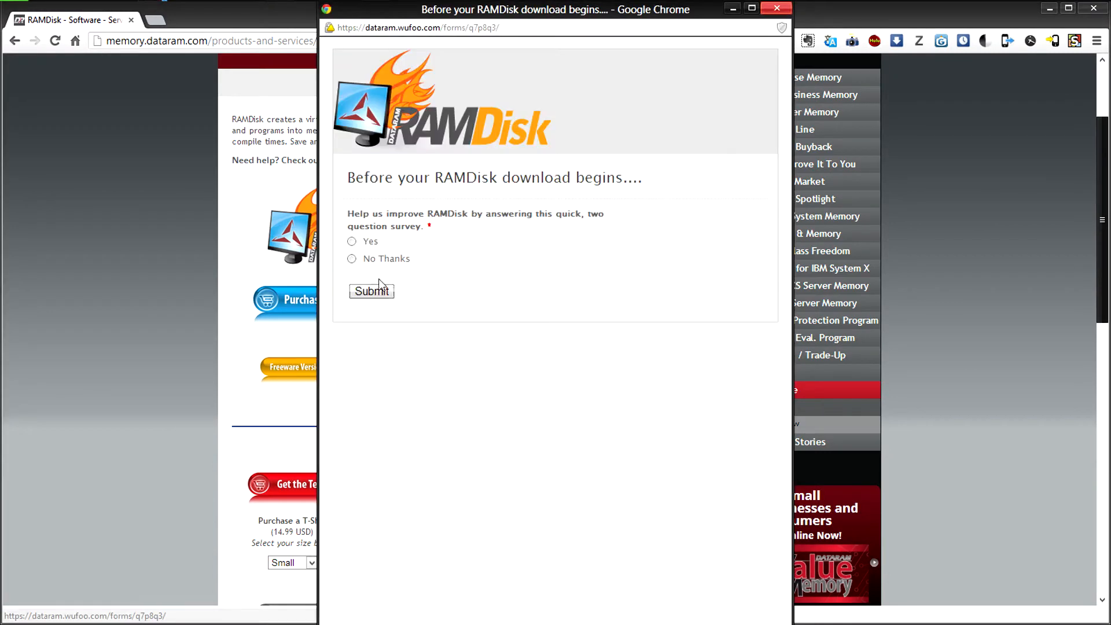
{"action": "left_click", "coordinate": [370, 292]}
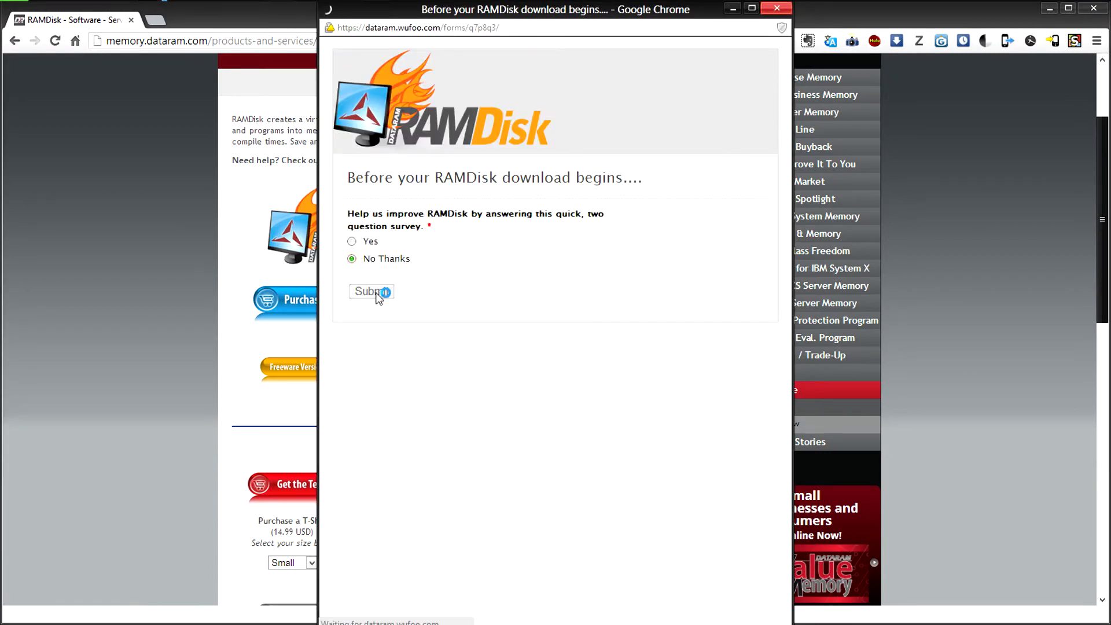
{"action": "left_click", "coordinate": [371, 291]}
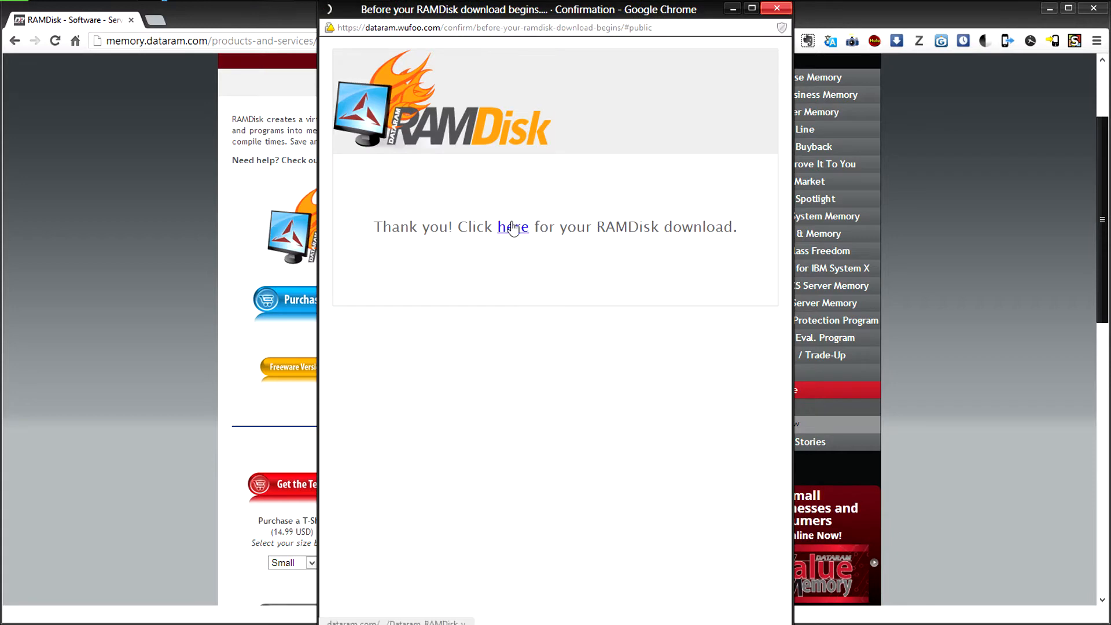
{"action": "left_click", "coordinate": [512, 227]}
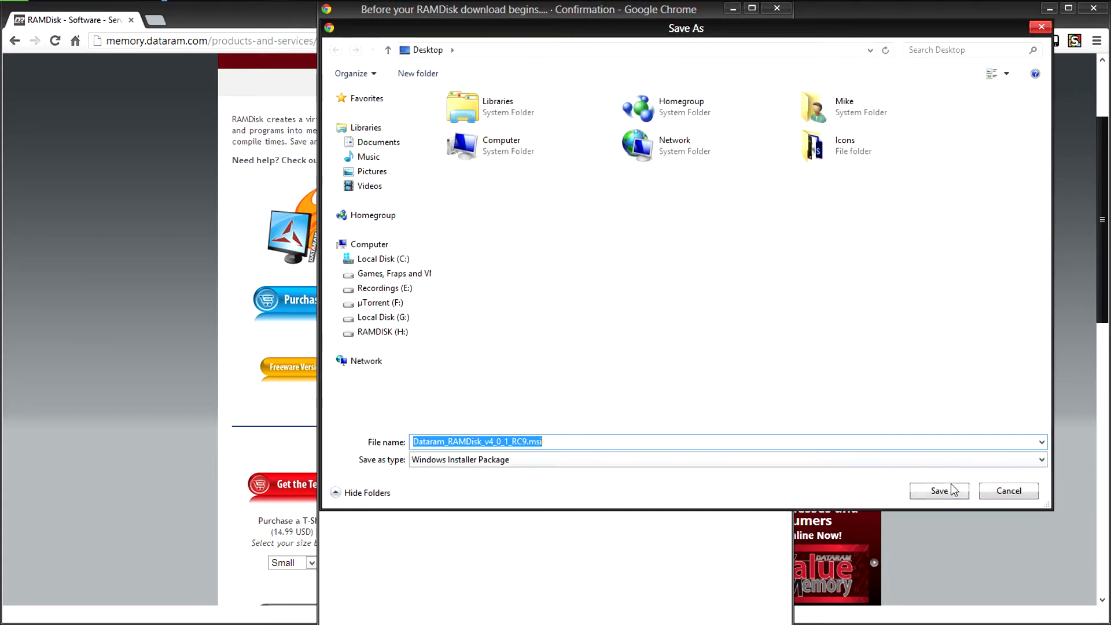
{"action": "left_click", "coordinate": [938, 491]}
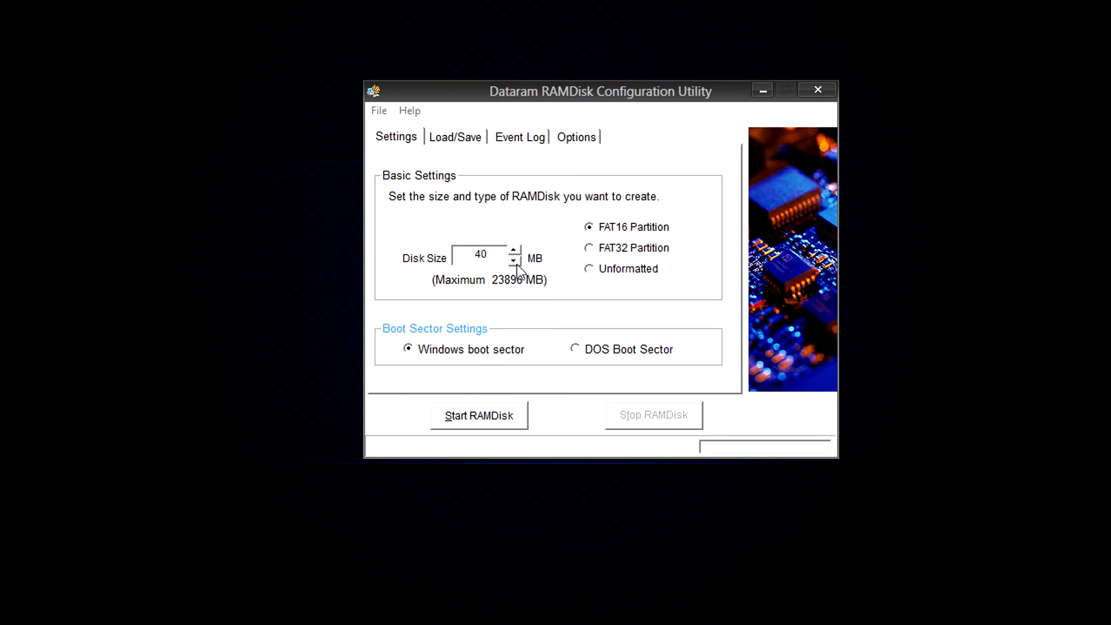
Step: Enter a 6144 MB disk size and choose the FAT32 partition format
{"action": "triple_click", "coordinate": [480, 255]}
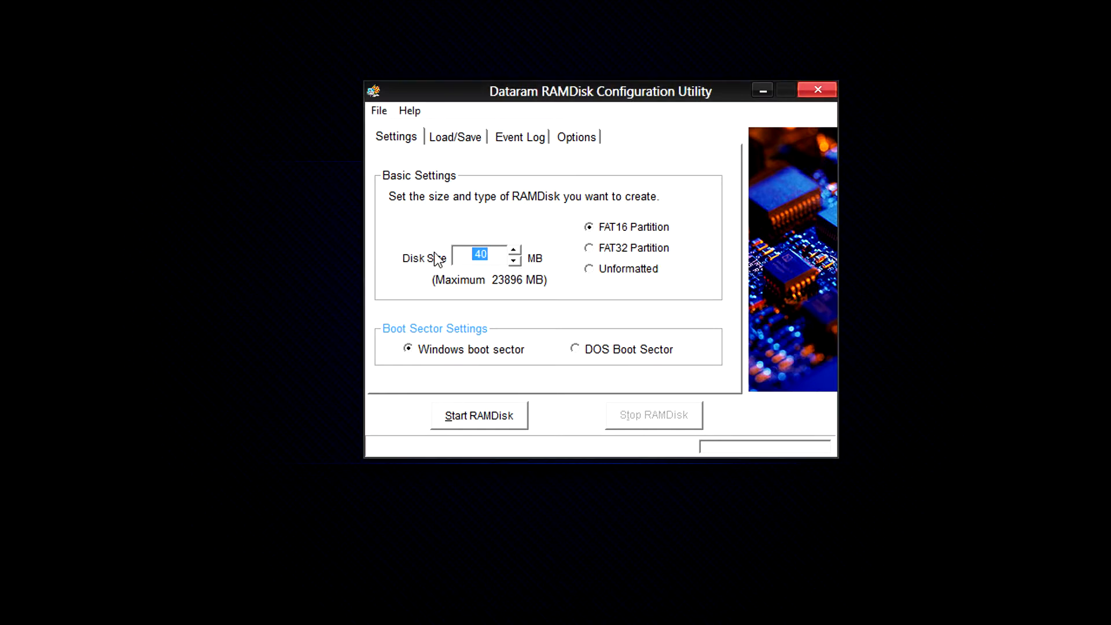
{"action": "type", "text": "6"}
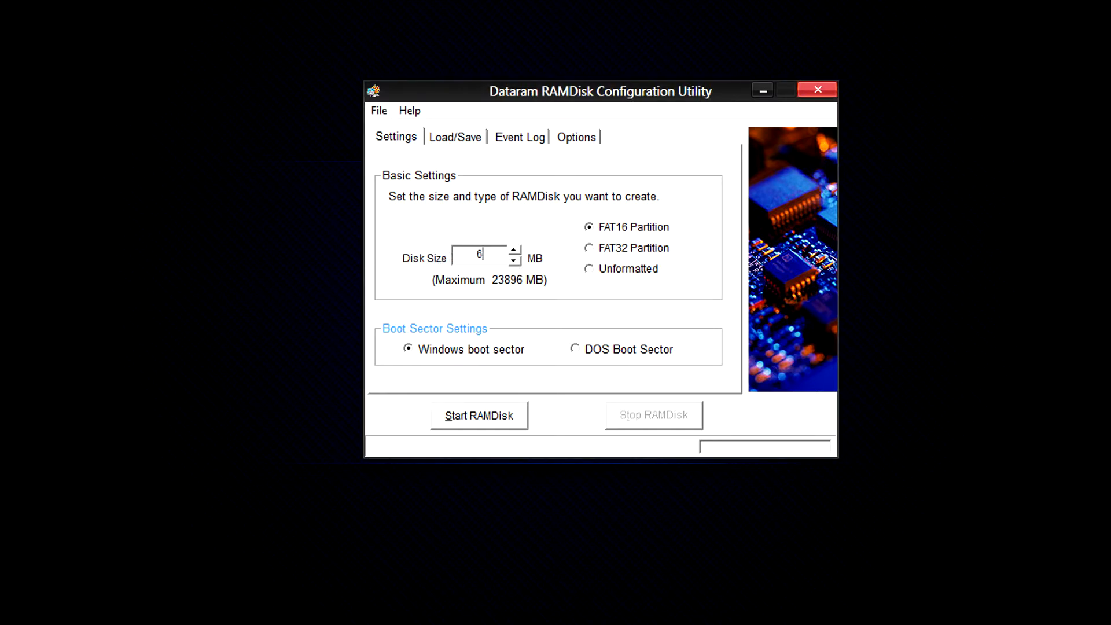
{"action": "type", "text": "144"}
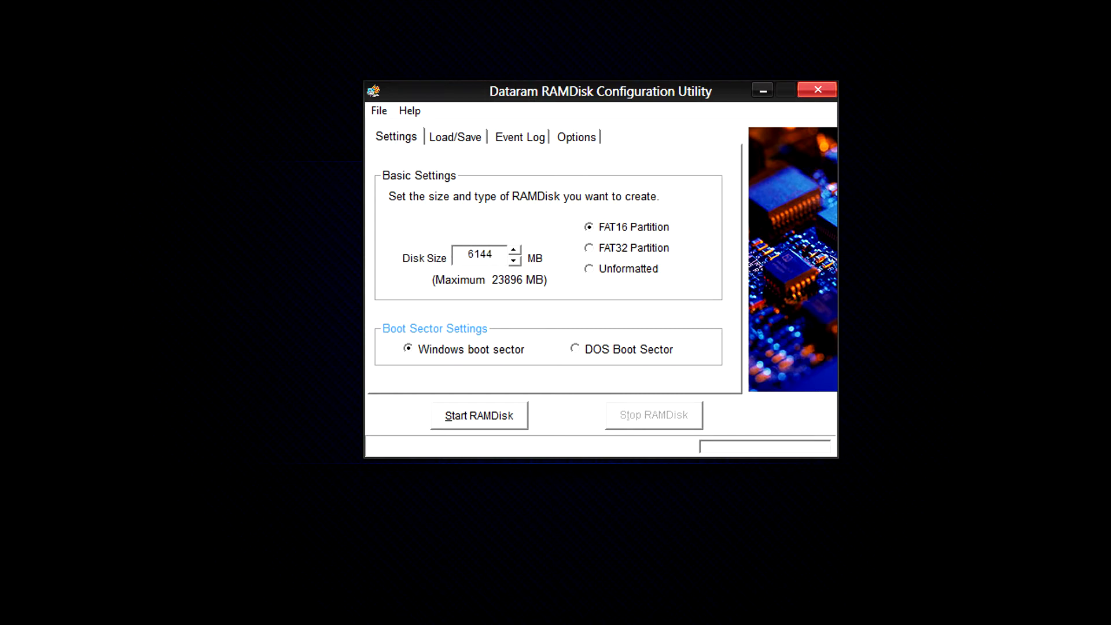
{"action": "mouse_move", "coordinate": [493, 250]}
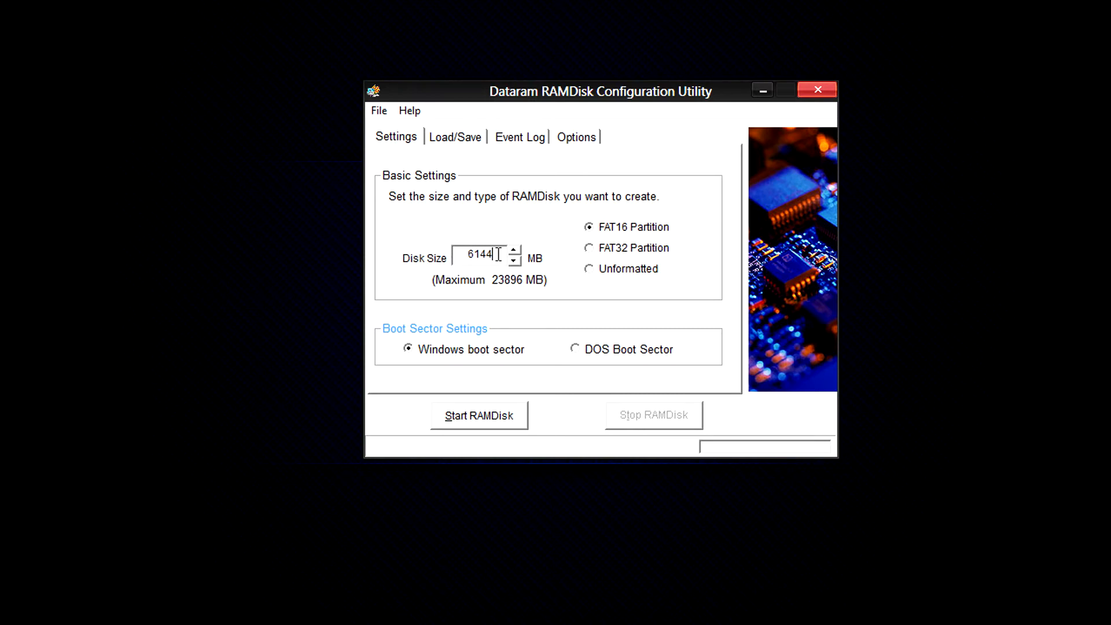
{"action": "left_click", "coordinate": [589, 248]}
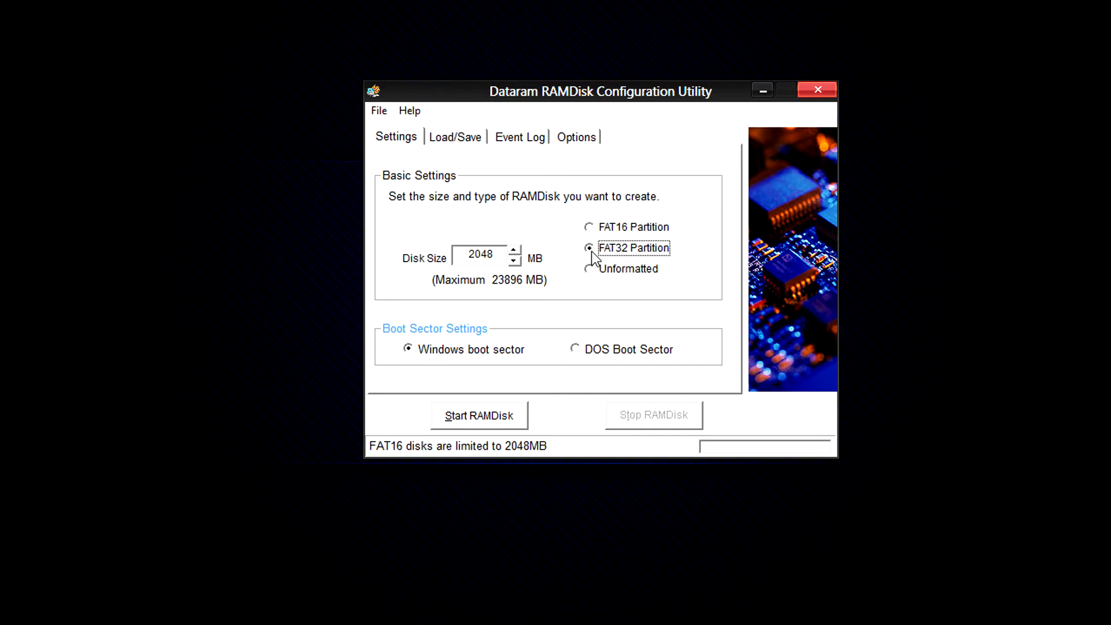
{"action": "left_click", "coordinate": [514, 251]}
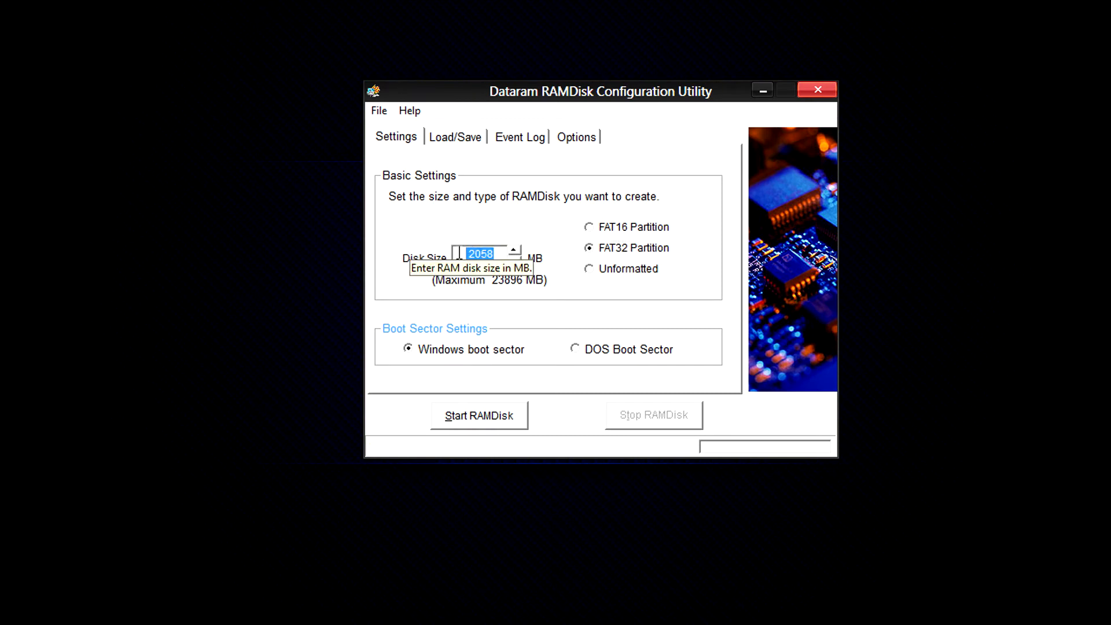
{"action": "type", "text": "6144"}
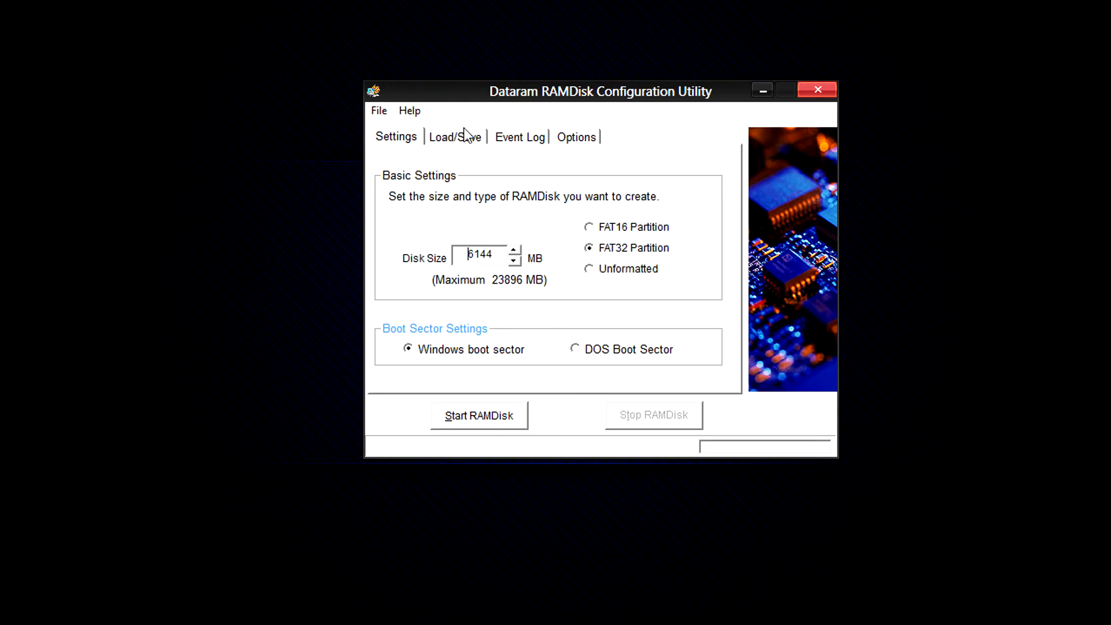
Step: Enable Save Disk Image on Shutdown with the image path on drive D:\RAMDisk.img
{"action": "left_click", "coordinate": [455, 137]}
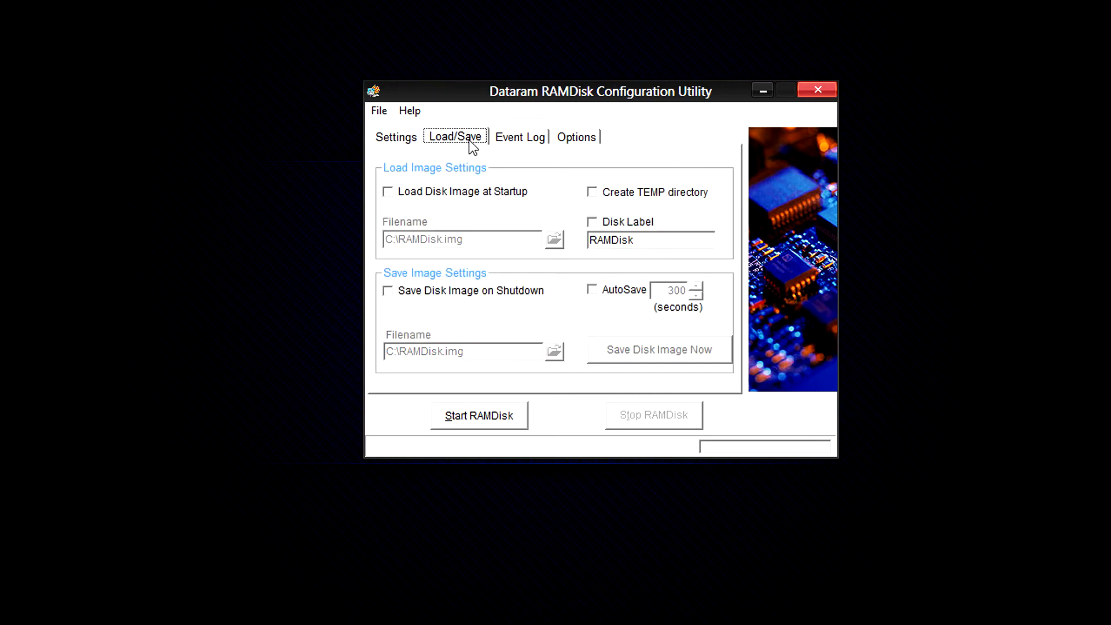
{"action": "mouse_move", "coordinate": [421, 296]}
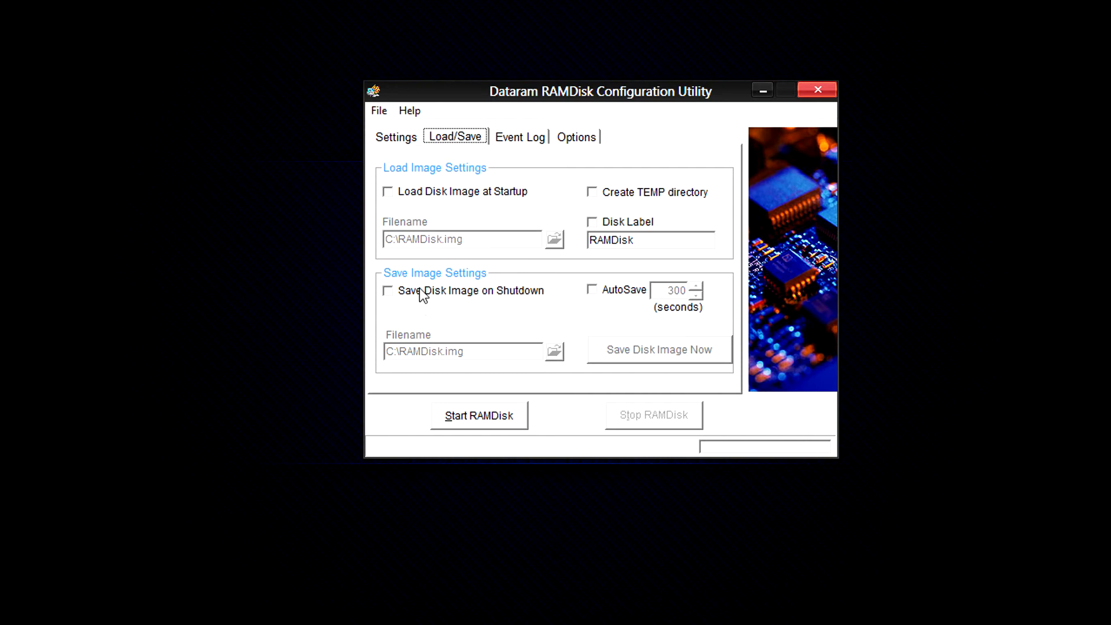
{"action": "left_click", "coordinate": [388, 291]}
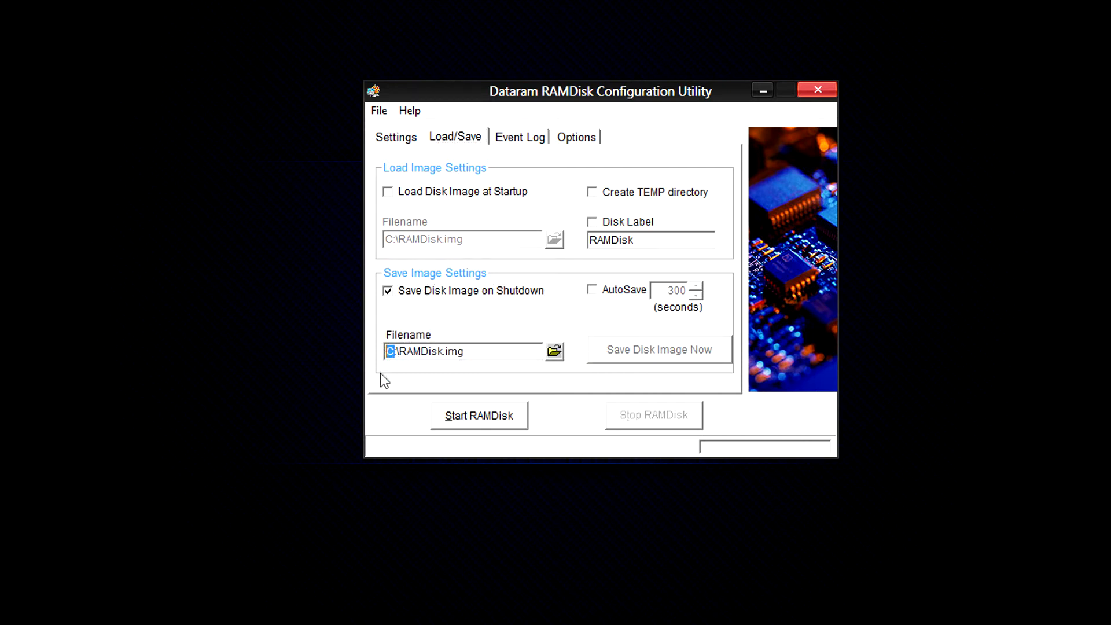
{"action": "type", "text": "D"}
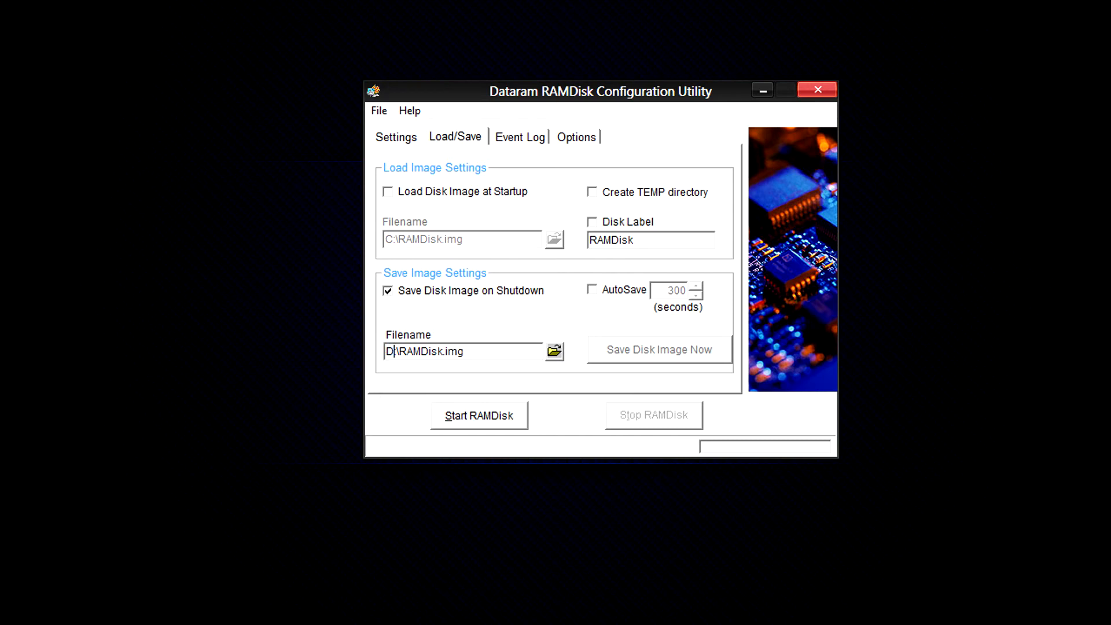
{"action": "mouse_move", "coordinate": [503, 344]}
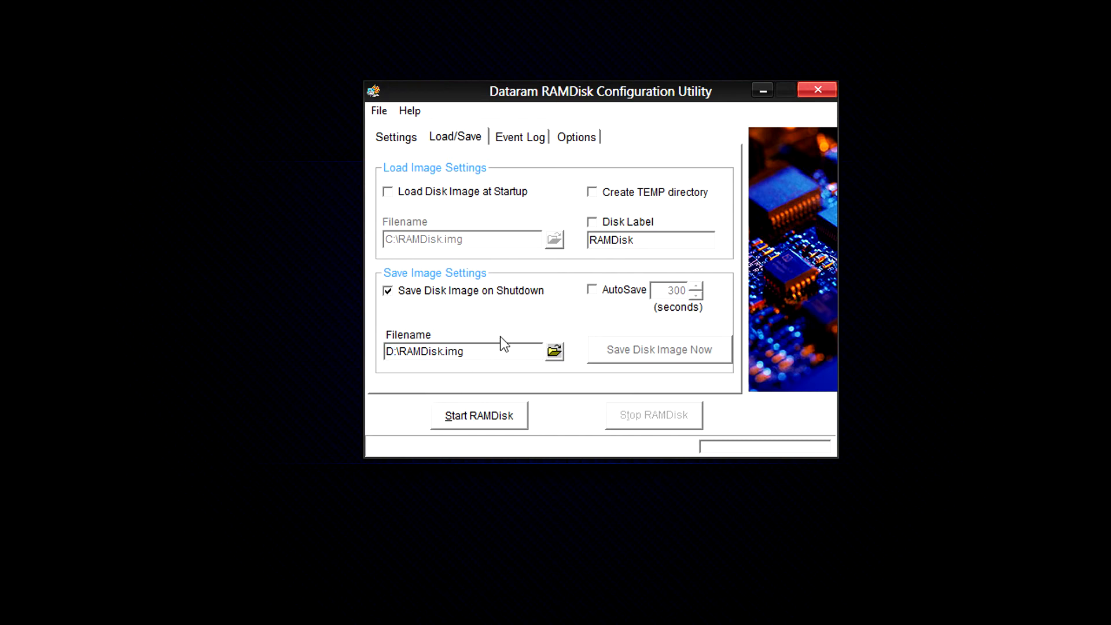
Step: Enable Disk Label and Create TEMP directory, then start the RAM disk
{"action": "left_click", "coordinate": [593, 222]}
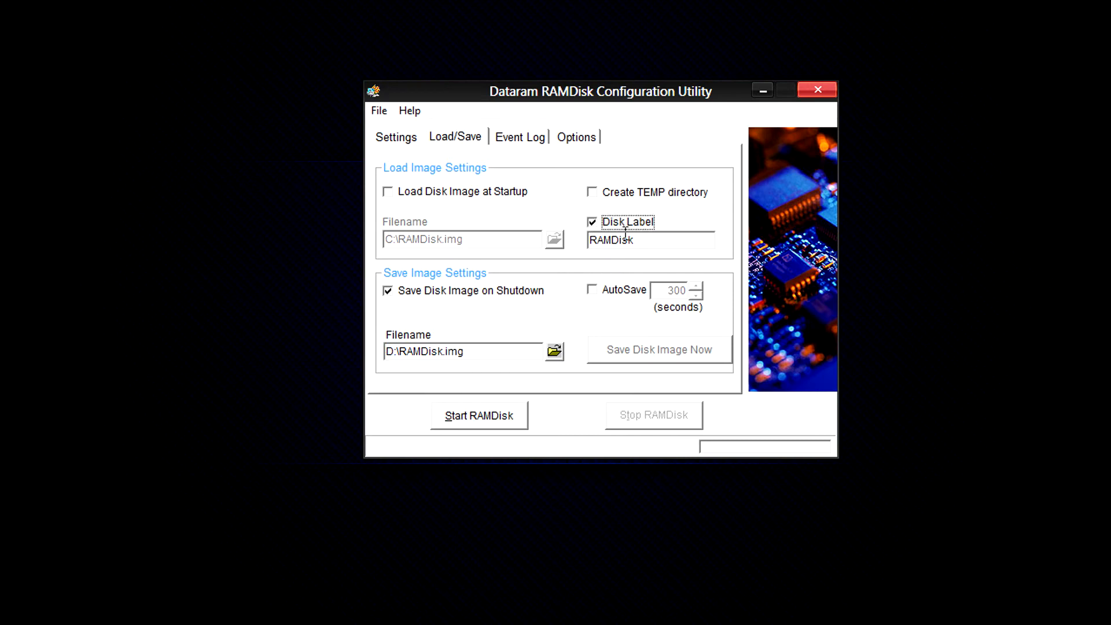
{"action": "double_click", "coordinate": [611, 239]}
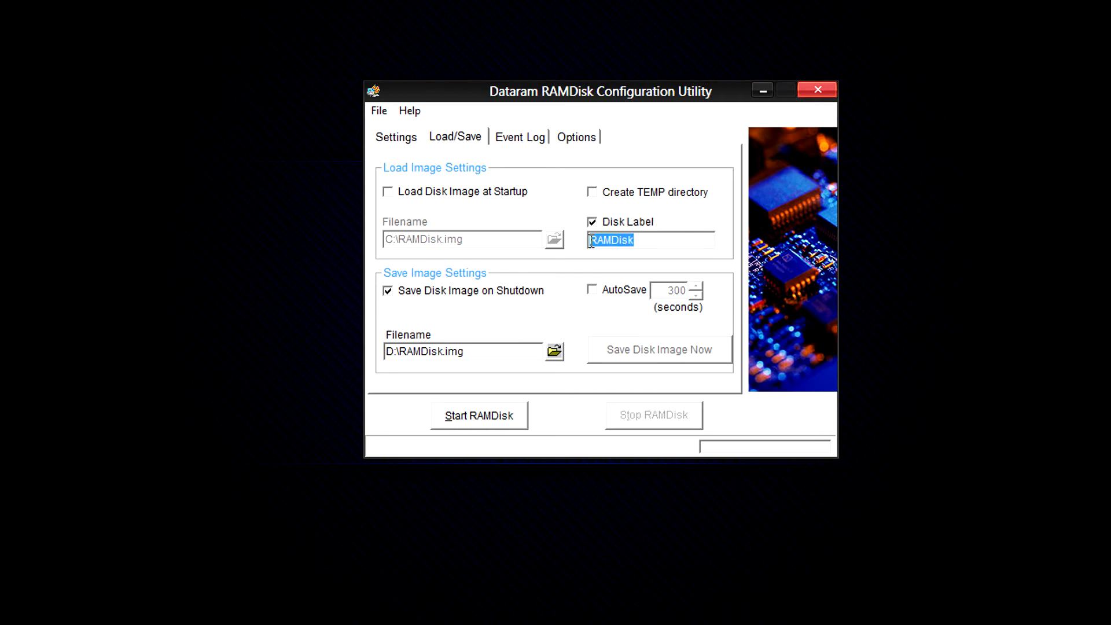
{"action": "left_click", "coordinate": [593, 192]}
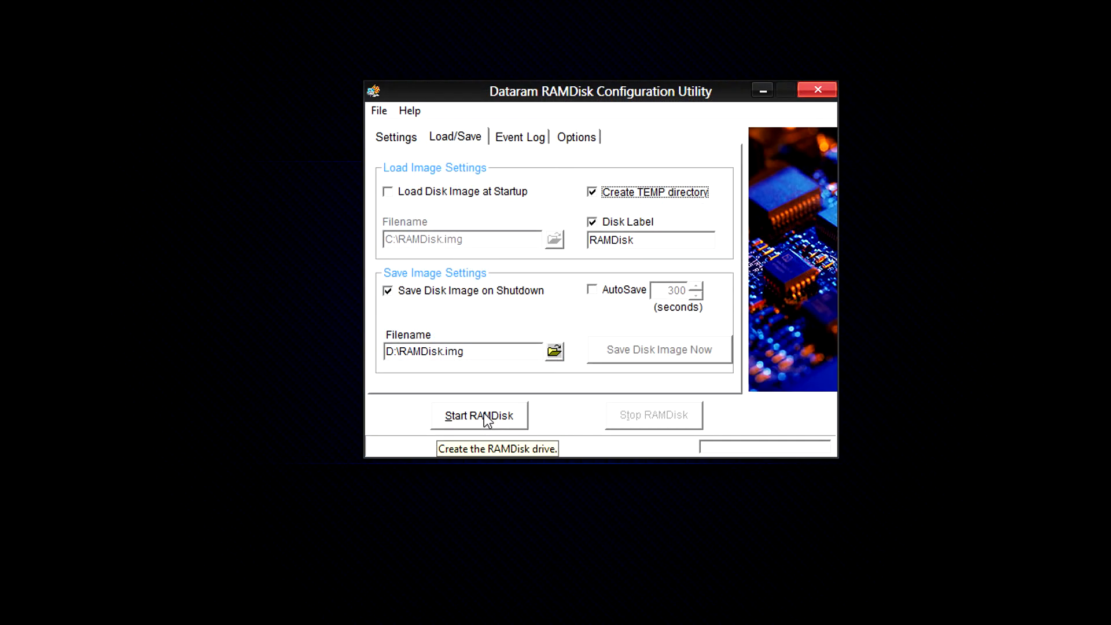
{"action": "left_click", "coordinate": [479, 416]}
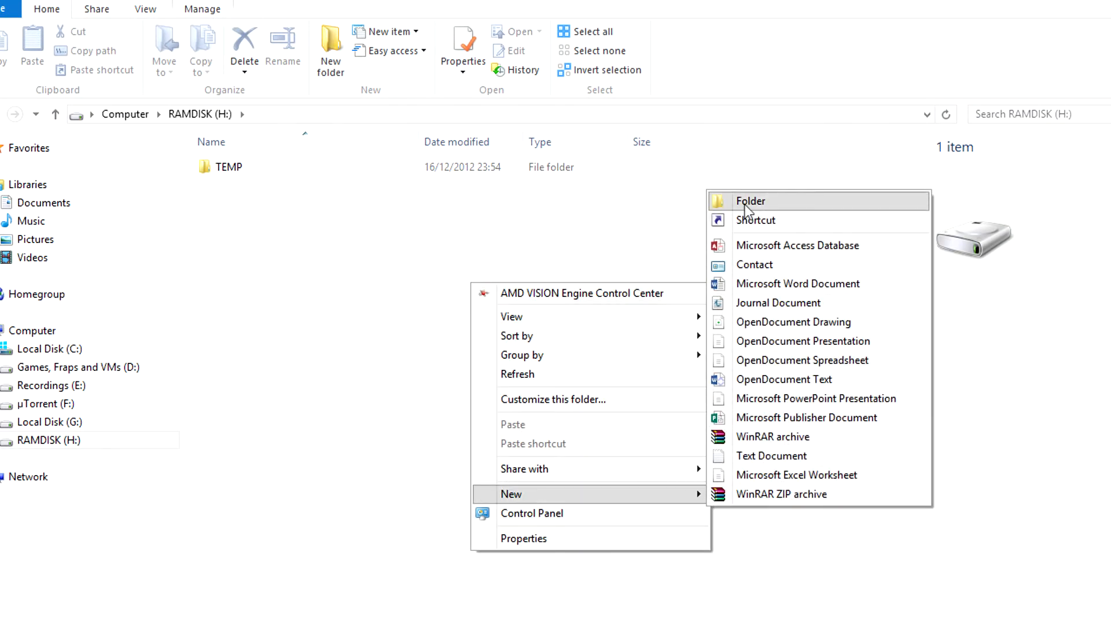
Step: Create a new folder named 'SL Cache' on the RAMDISK (H:) drive
{"action": "left_click", "coordinate": [750, 201]}
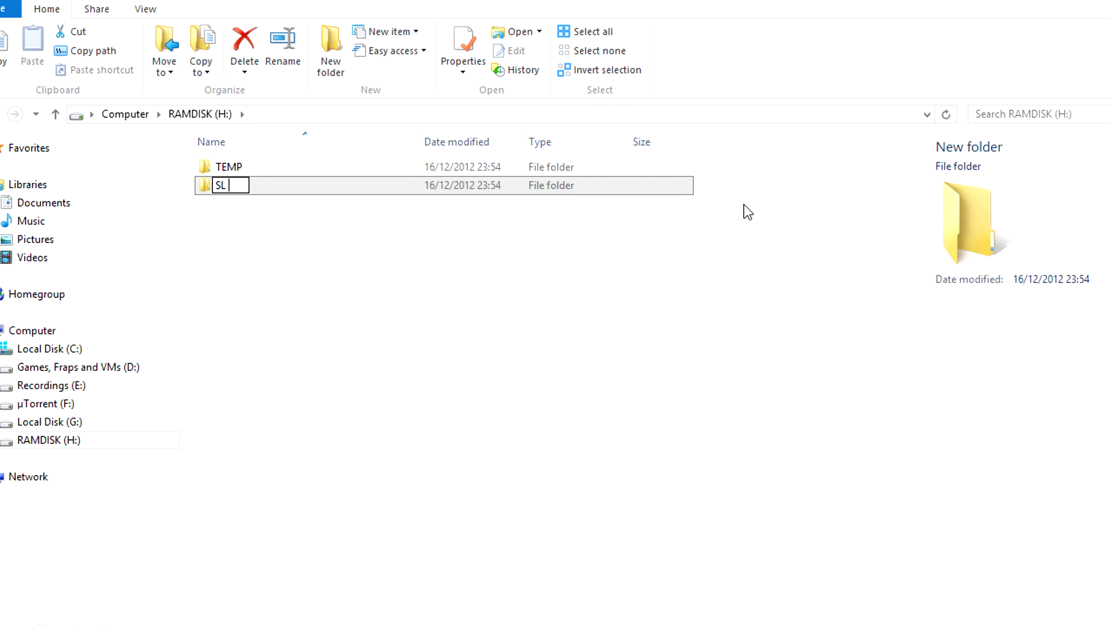
{"action": "type", "text": "Cache"}
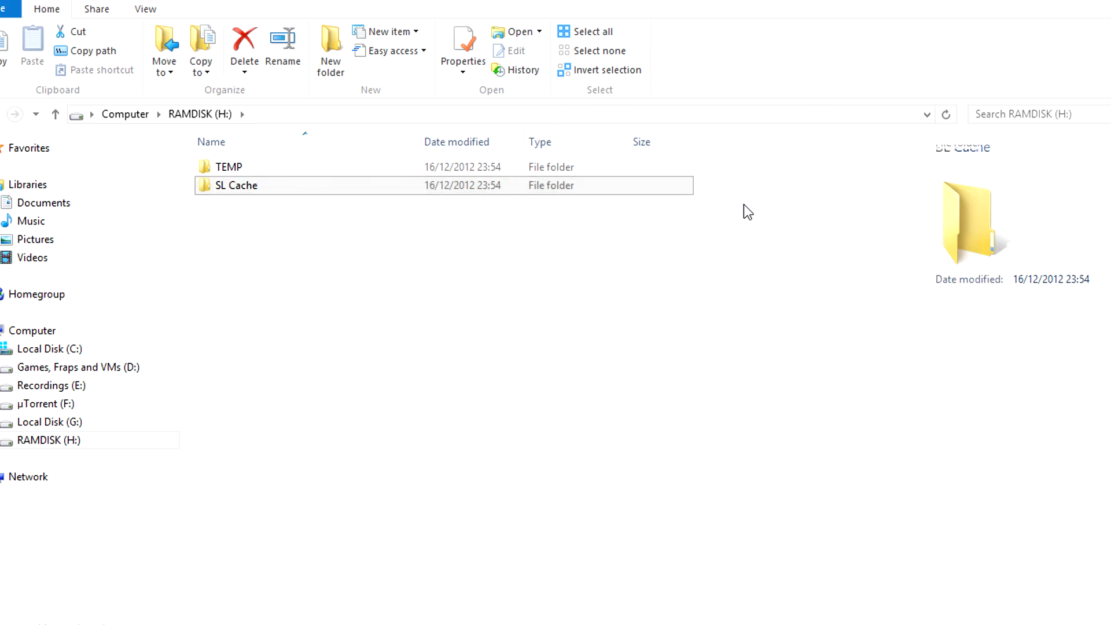